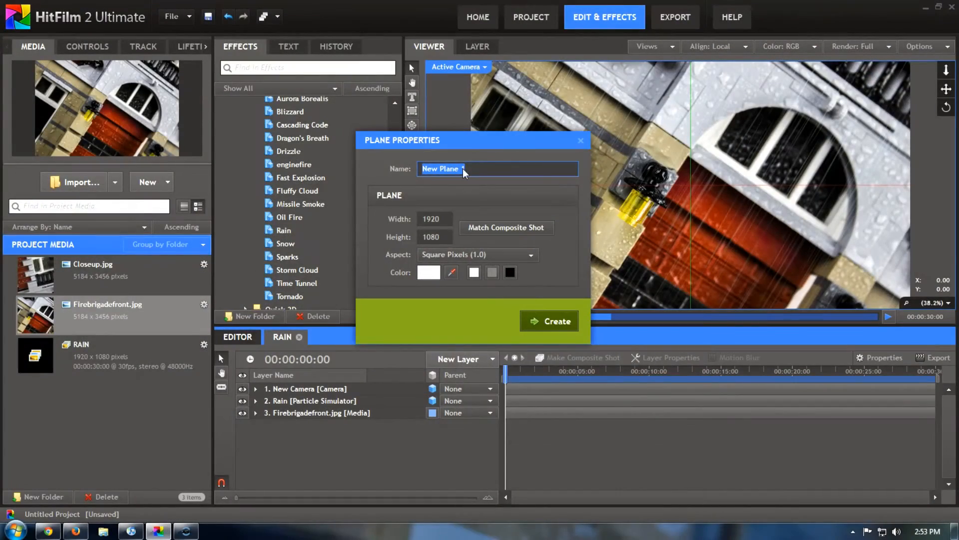
# Enter the name for the new white 1920×1080 plane layer.
pyautogui.write('1')
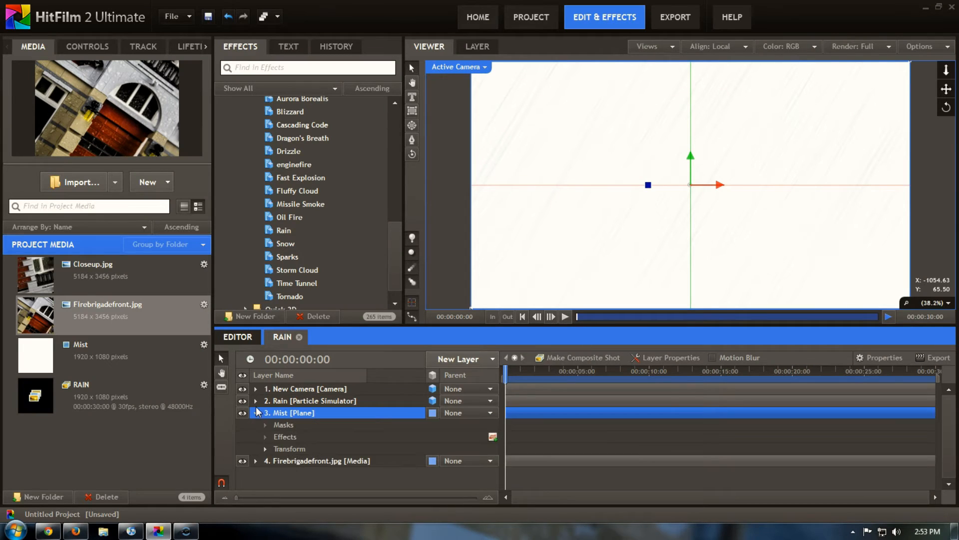
# Expand the Mist layer's Transform properties to reveal its 100% Opacity.
pyautogui.click(265, 449)
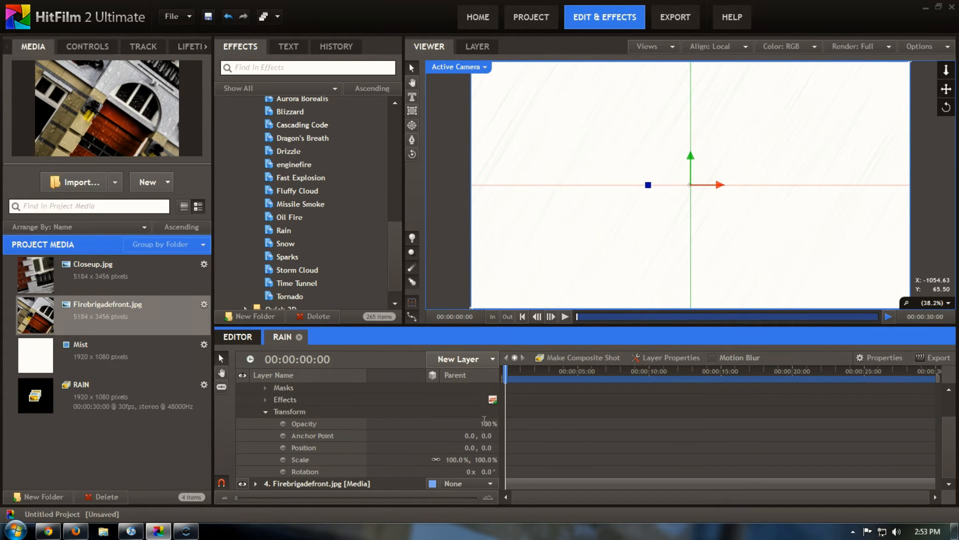